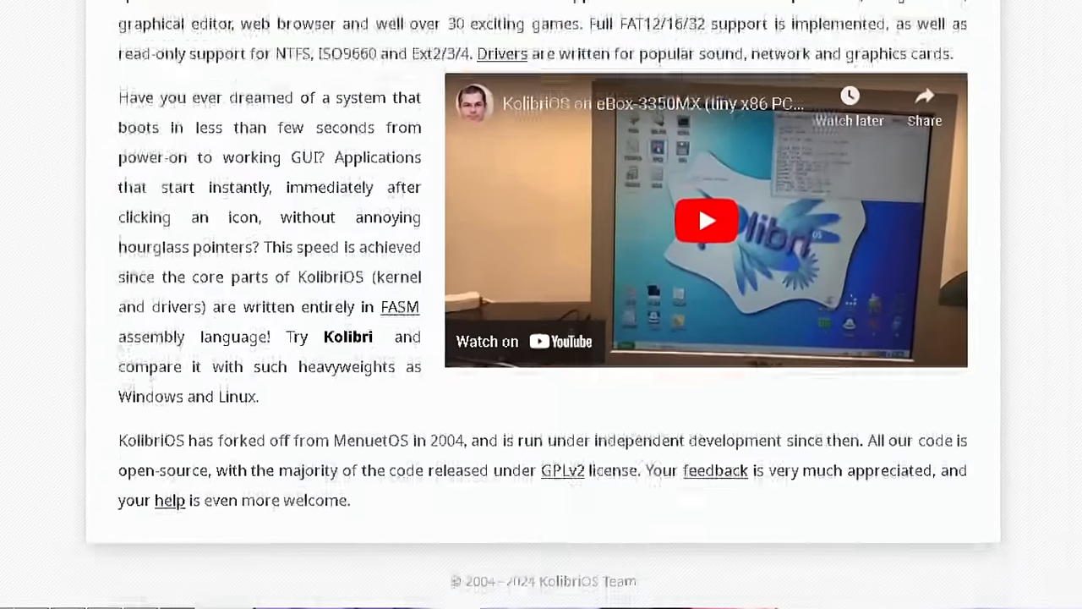
scroll(down, 3)
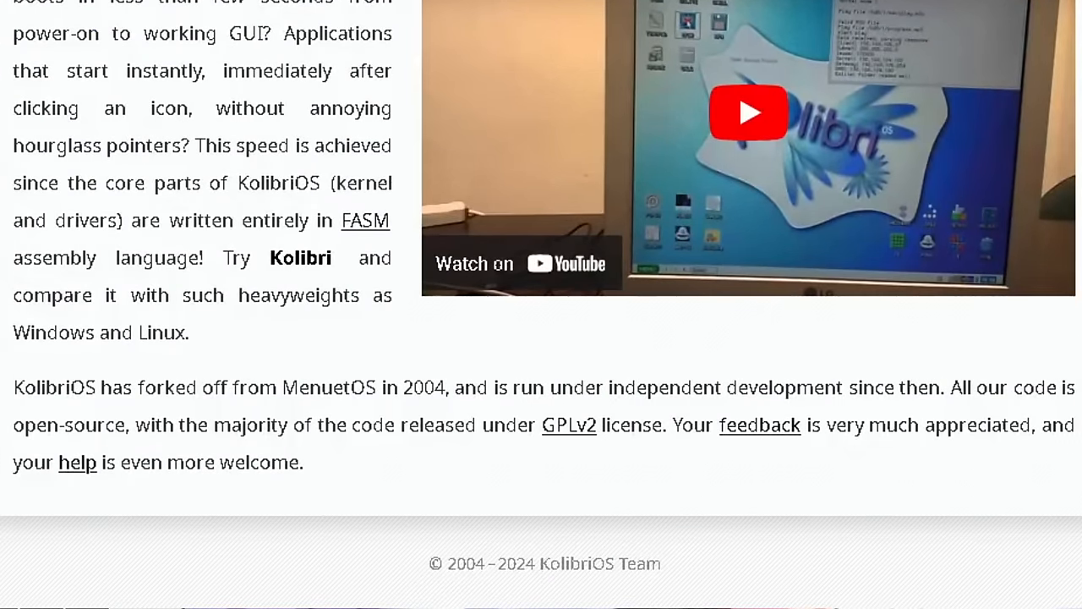